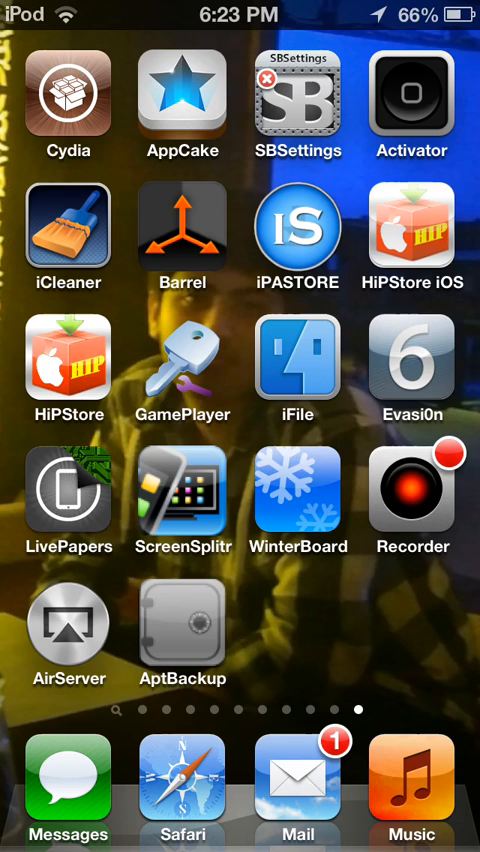
Step: Launch Cydia to its welcome page, return home, and show Cydia in the recent-apps tray
left_click(68, 100)
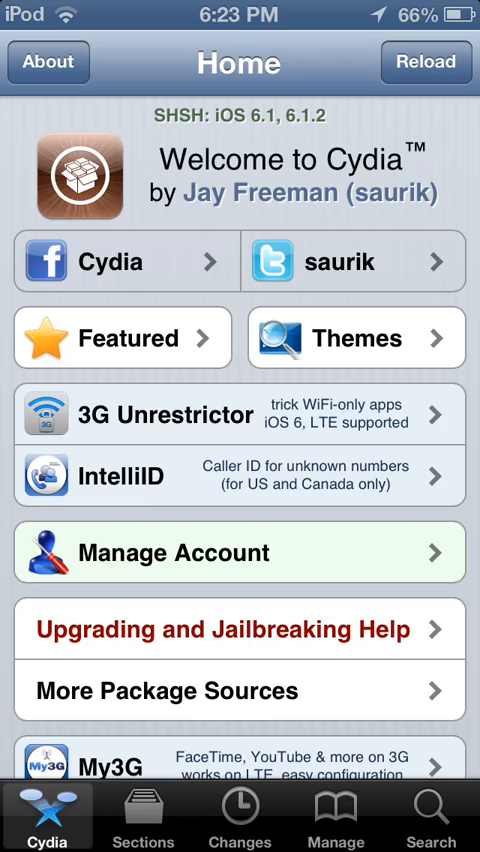
key("home")
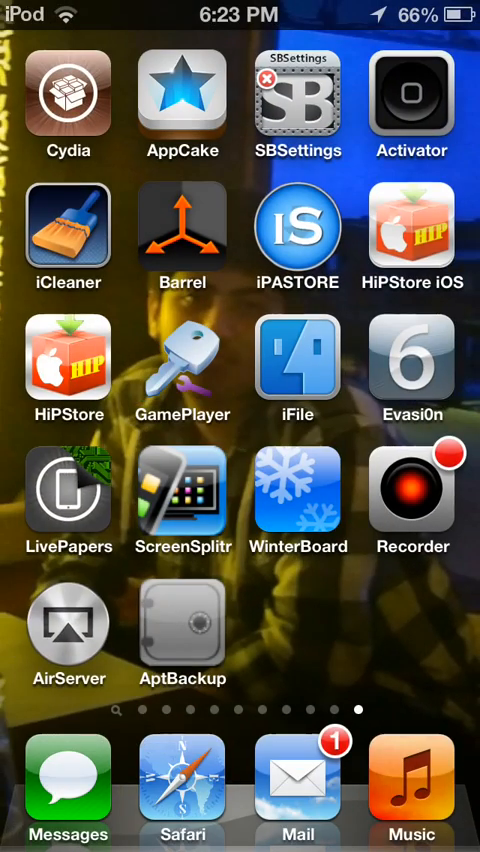
left_click(68, 96)
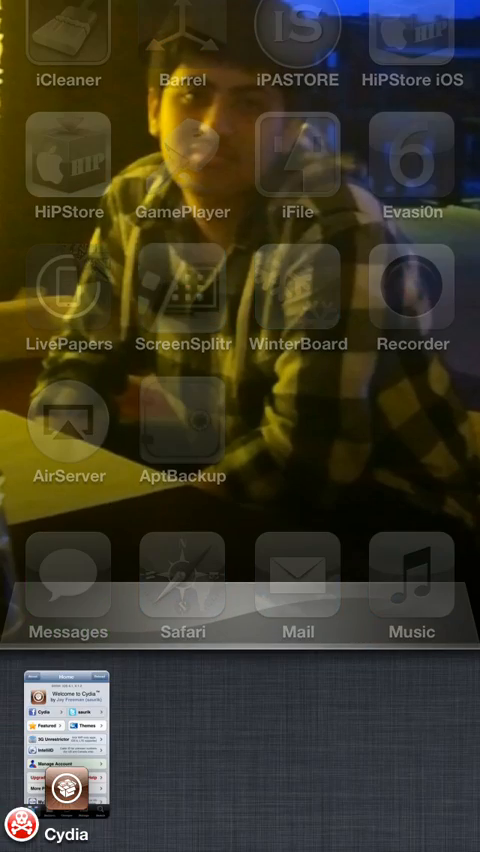
Step: Reopen Cydia from the tray and put the Manage > Sources list into edit mode
left_click(64, 790)
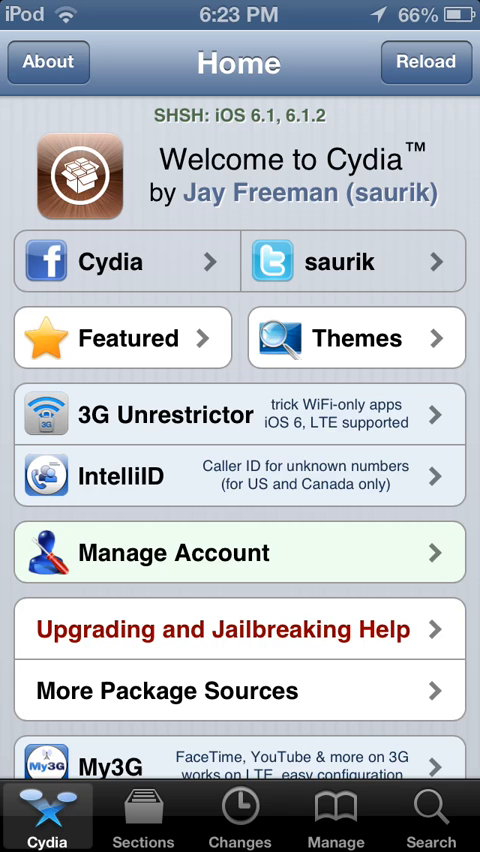
left_click(336, 816)
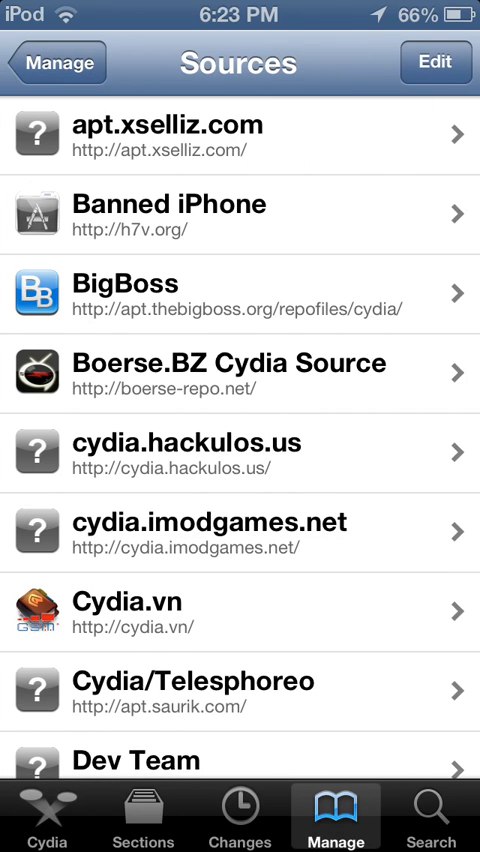
scroll("down", 3)
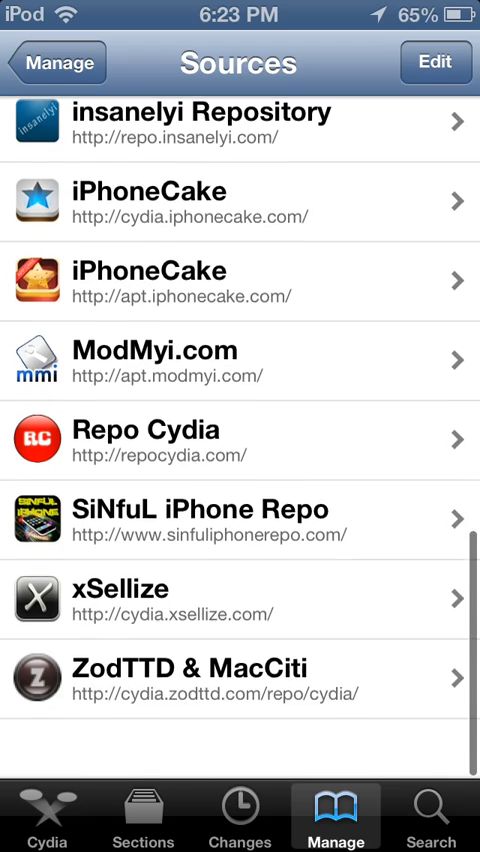
scroll("down", 3)
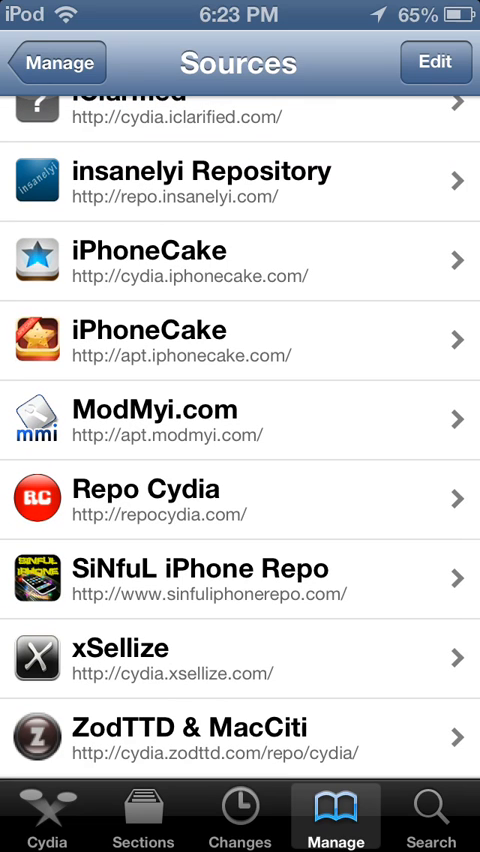
left_click(434, 62)
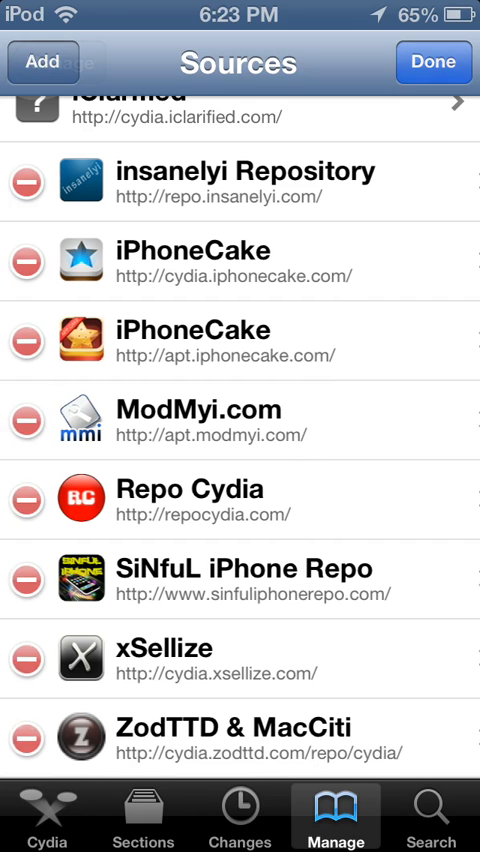
Step: Search Cydia's packages for 'cydia' to list matching results
left_click(428, 820)
type("Cyd")
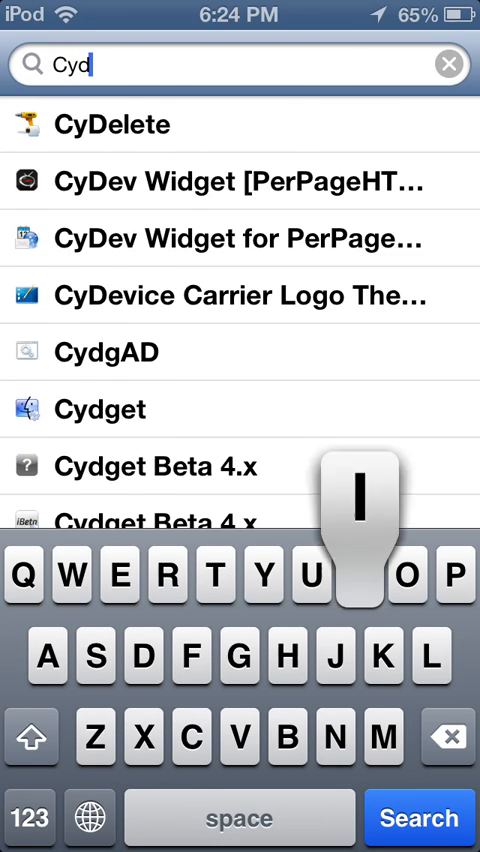
type("a")
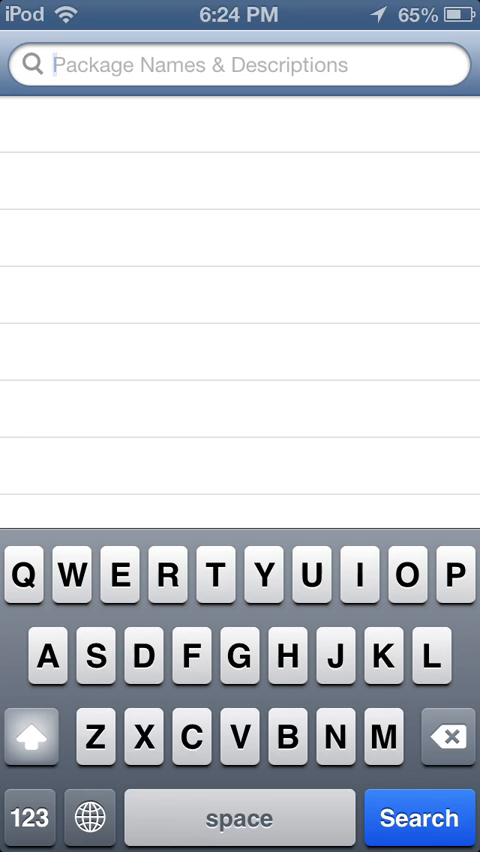
type("c")
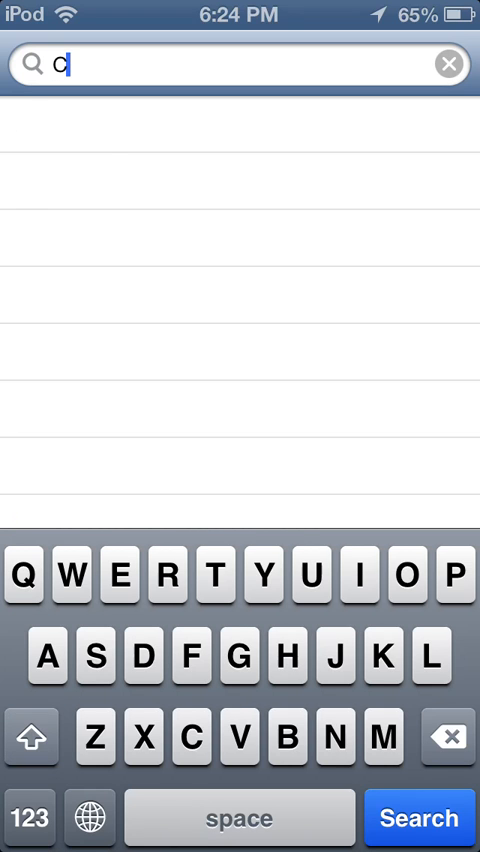
type("ydia")
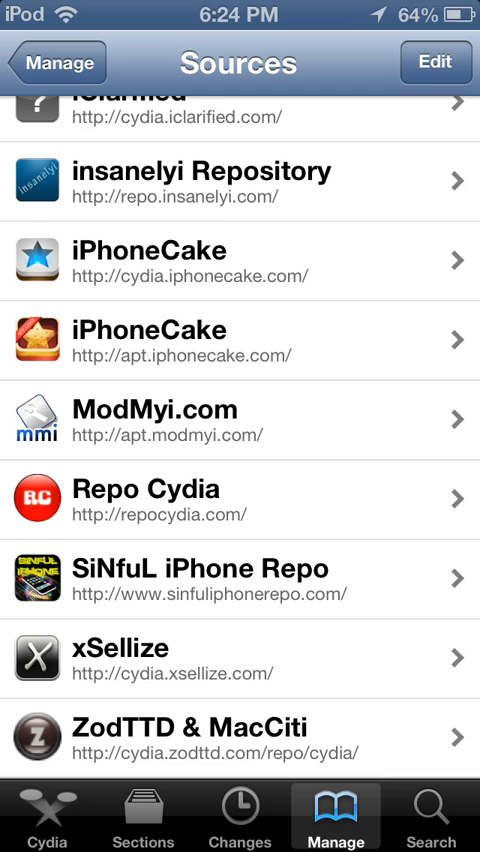
left_click(436, 62)
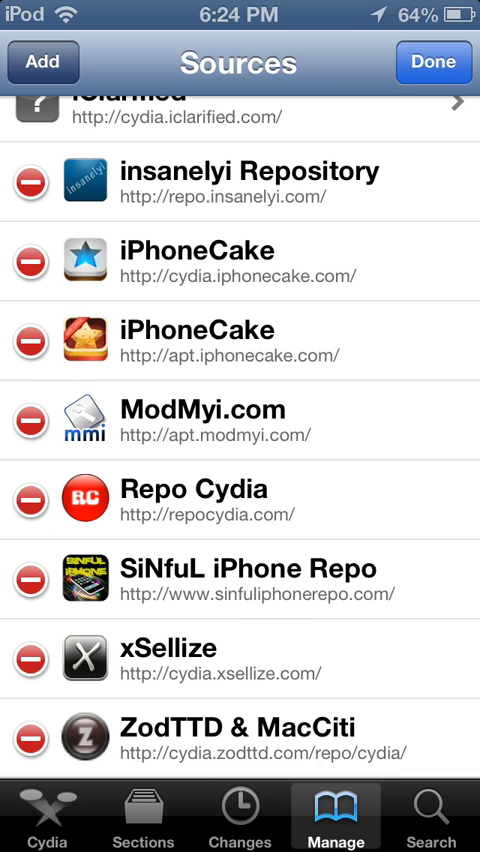
left_click(44, 62)
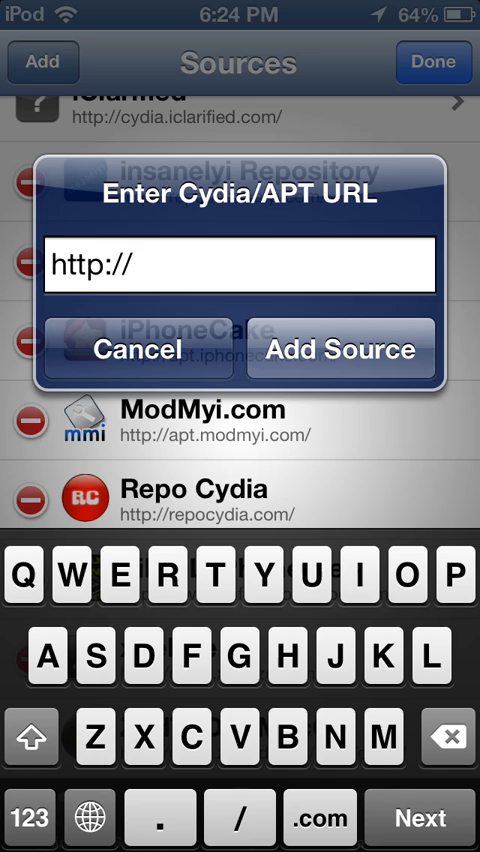
type("repocydia")
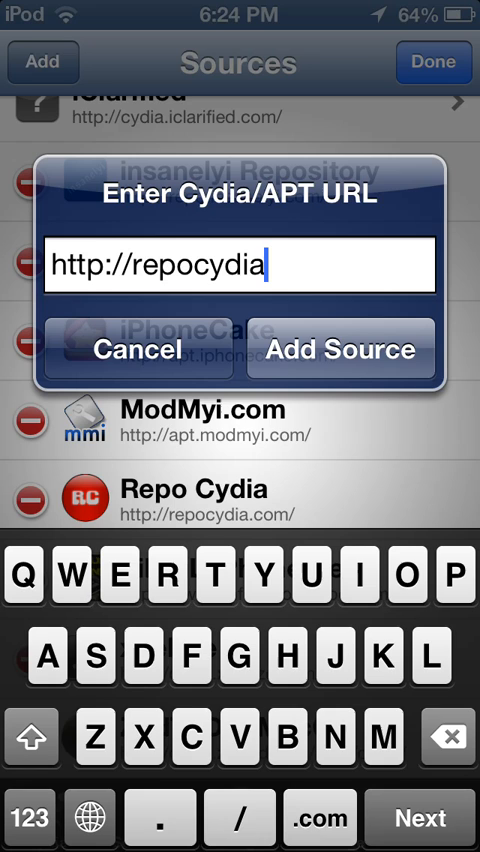
left_click(318, 818)
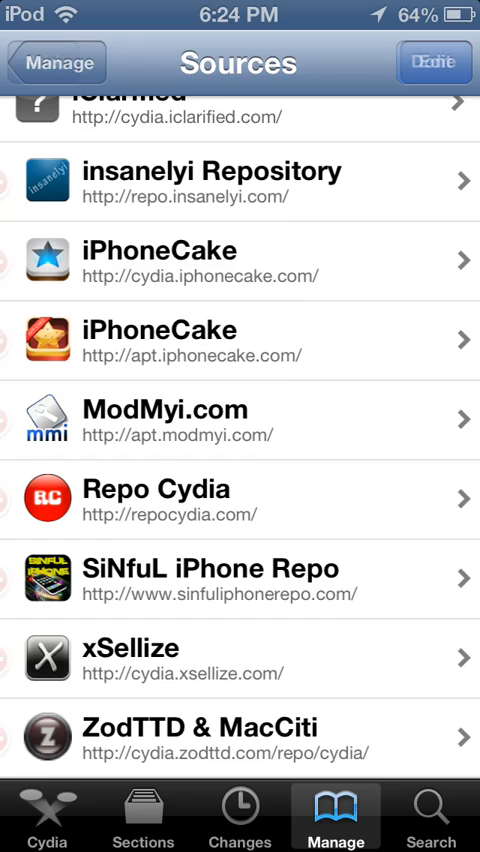
Step: Queue a reinstall of Cydia Patch 1.1.3 via Modify > Reinstall and confirm it
left_click(240, 498)
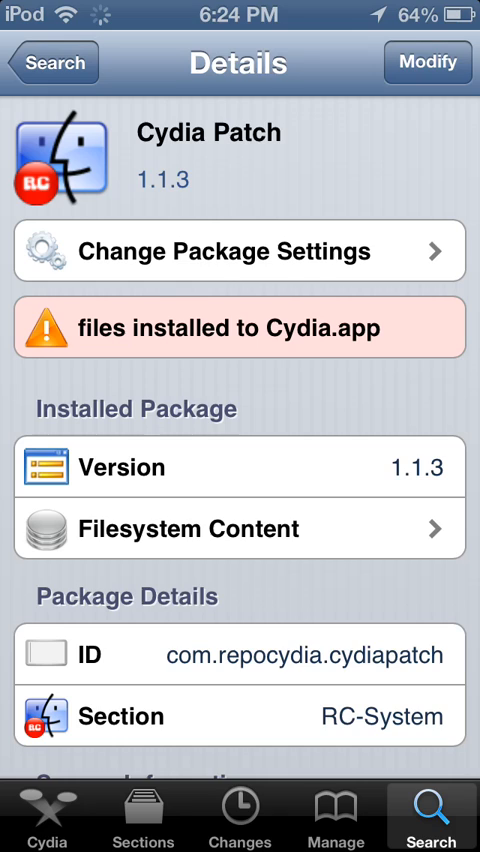
left_click(428, 62)
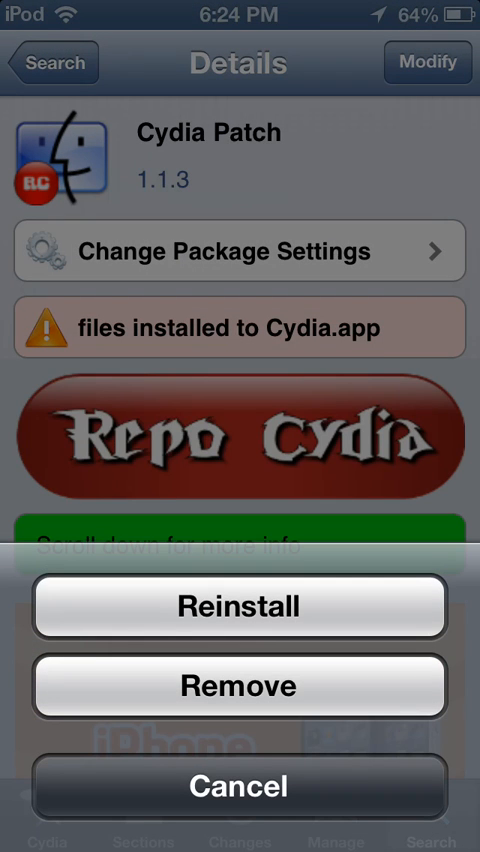
left_click(238, 608)
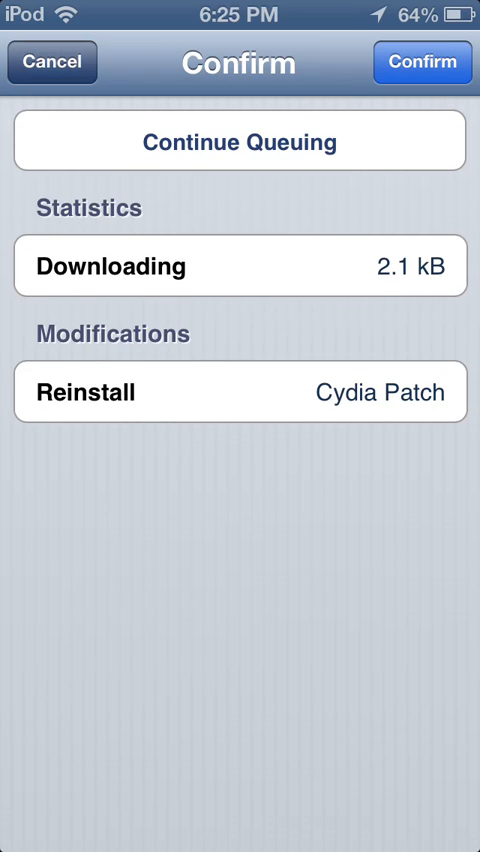
left_click(420, 62)
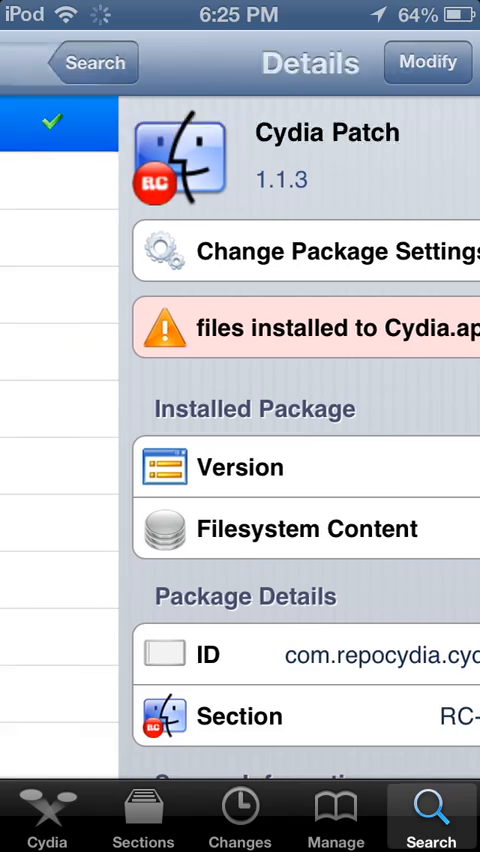